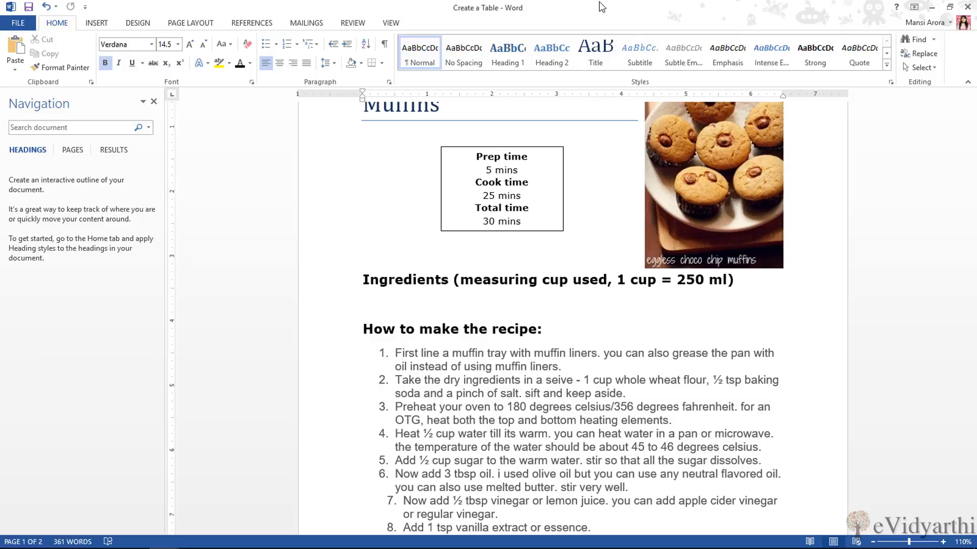
# Step: Place the cursor under the Ingredients heading and open up blank lines for a table
pyautogui.click(363, 305)
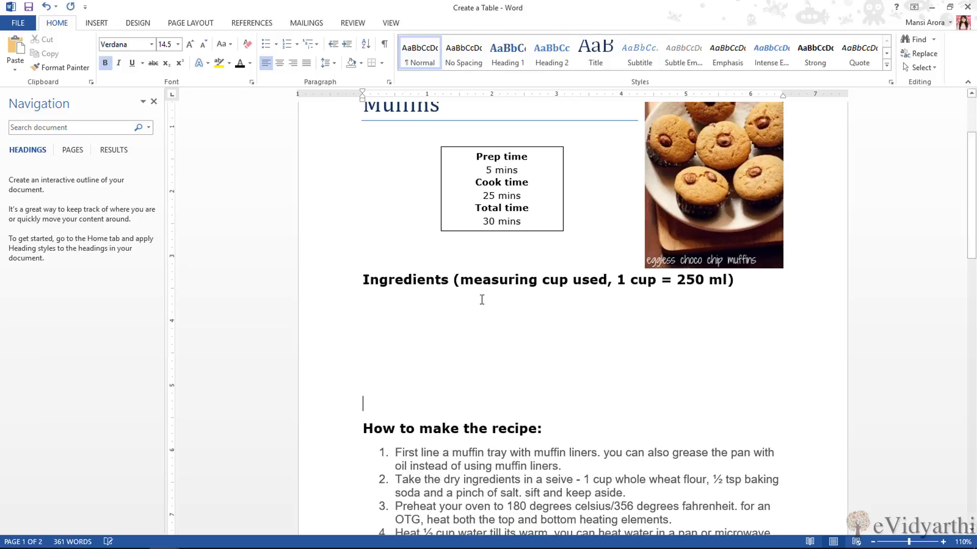
pyautogui.moveTo(527, 371)
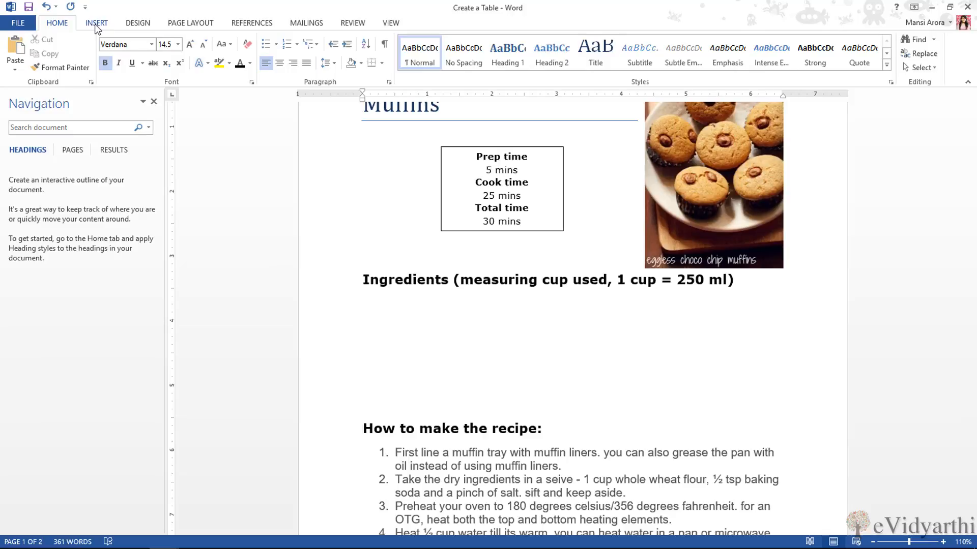
pyautogui.click(96, 23)
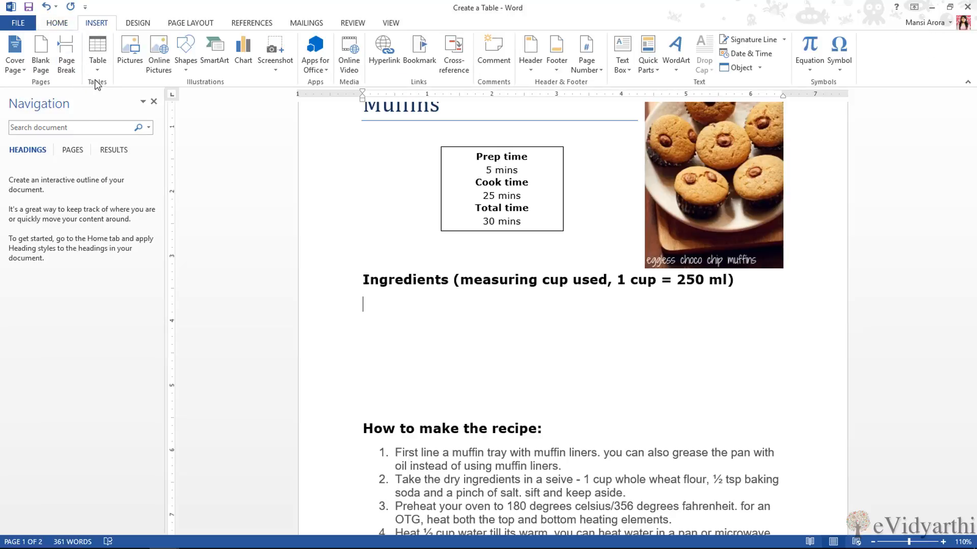
pyautogui.click(98, 53)
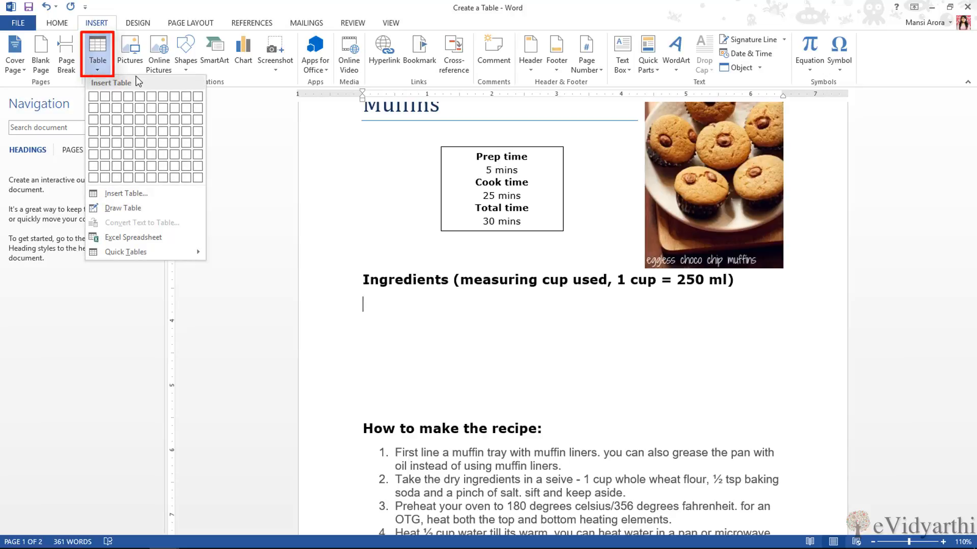
pyautogui.click(92, 97)
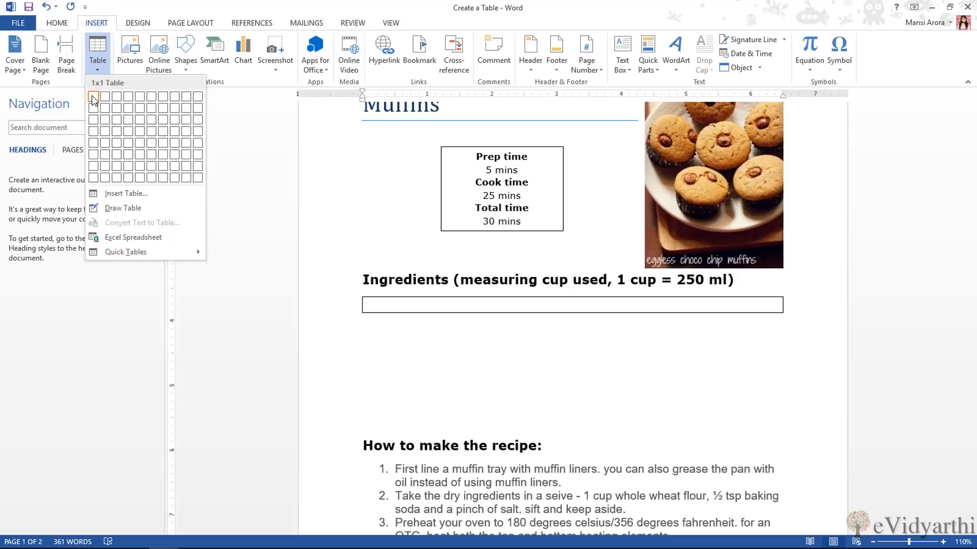
pyautogui.moveTo(105, 97)
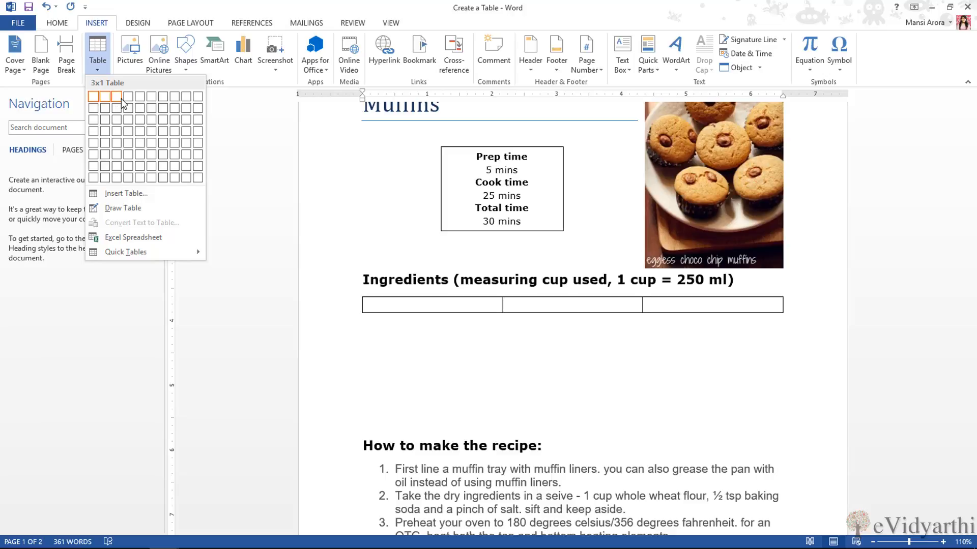
pyautogui.moveTo(117, 107)
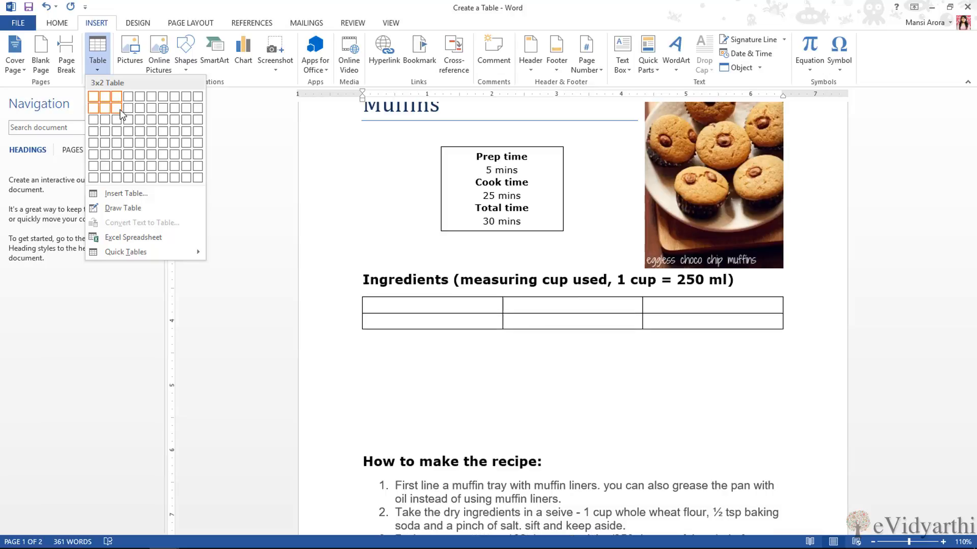
pyautogui.moveTo(140, 131)
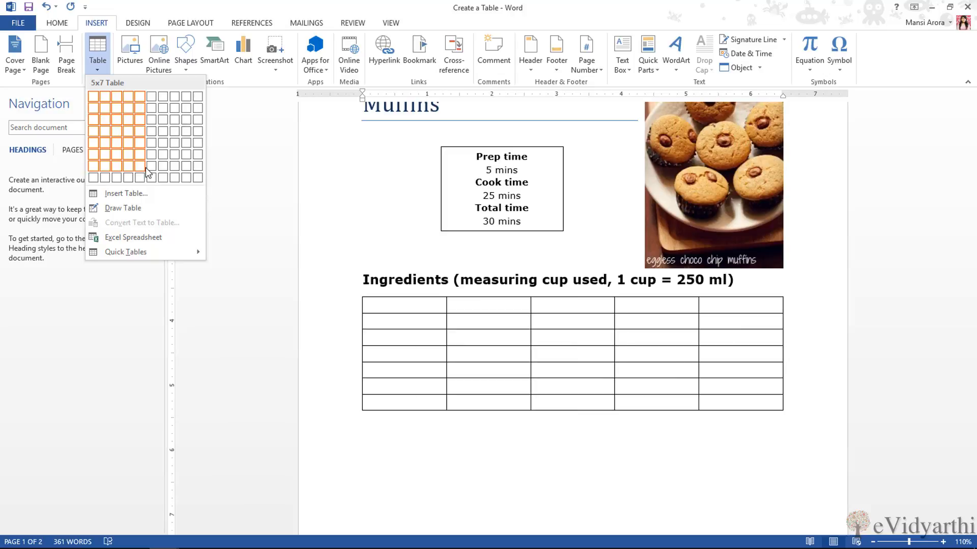
pyautogui.moveTo(125, 193)
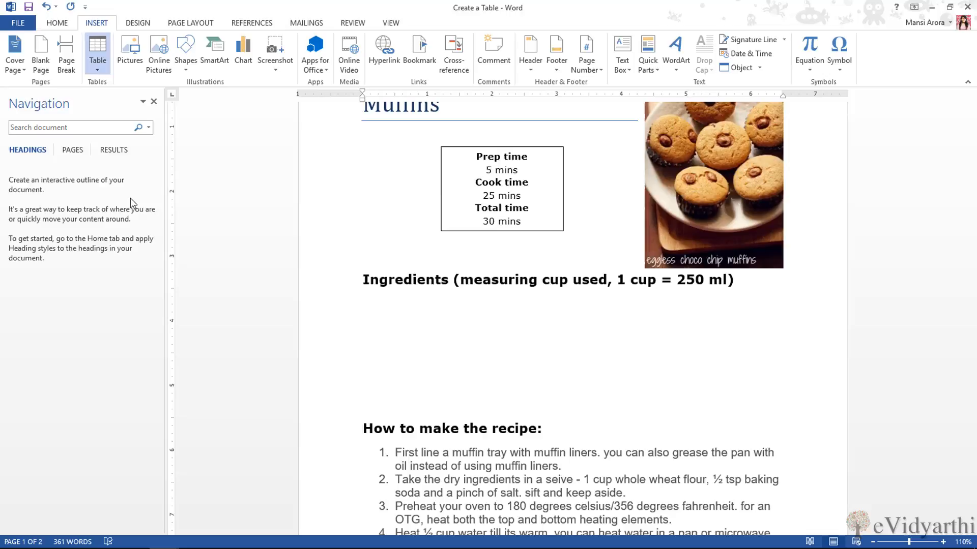
# Step: Insert a 5-column, 2-row table under Ingredients through the Insert Table dialog
pyautogui.click(98, 50)
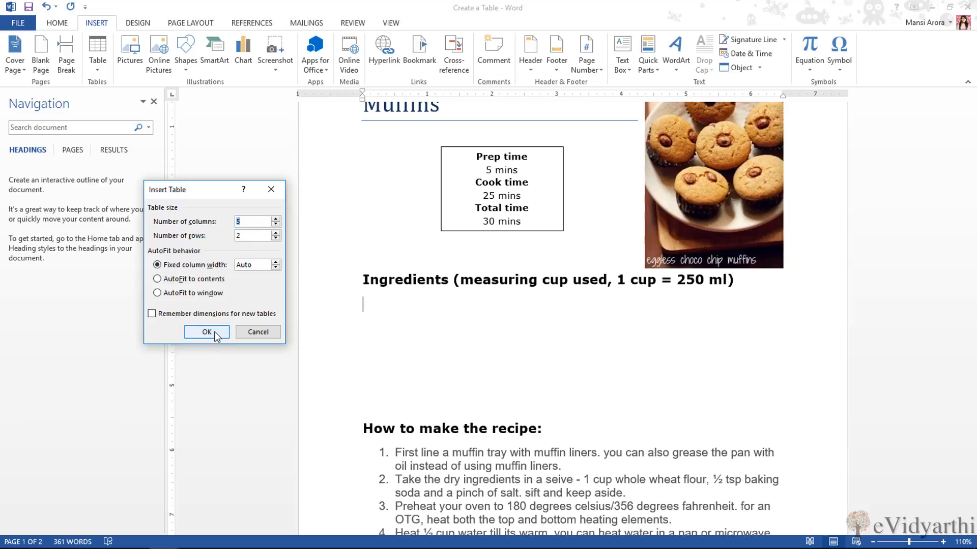
pyautogui.click(206, 331)
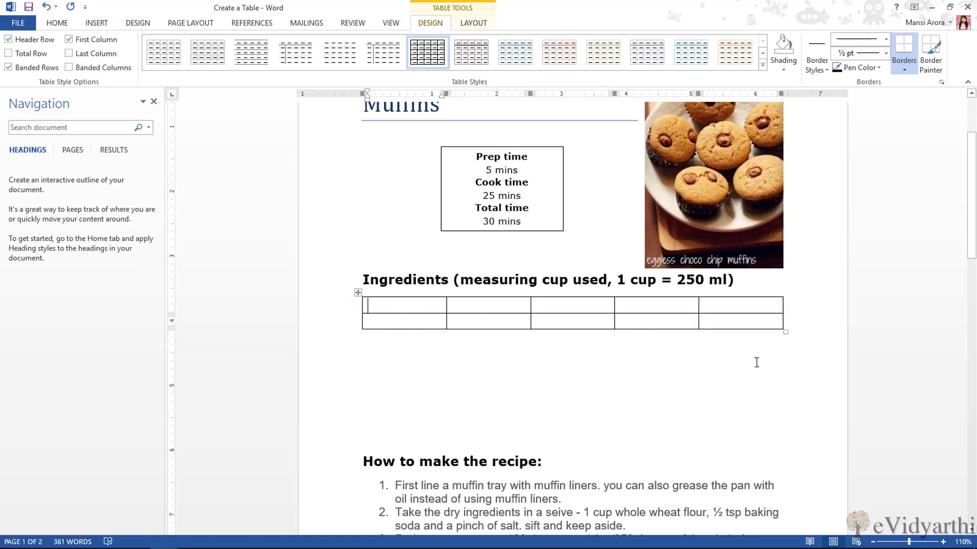
pyautogui.moveTo(492, 336)
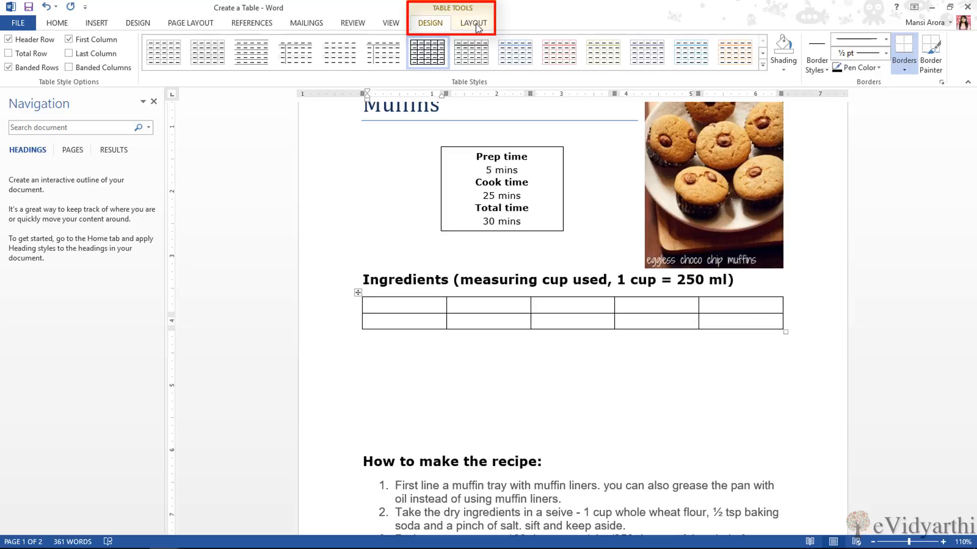
pyautogui.click(472, 23)
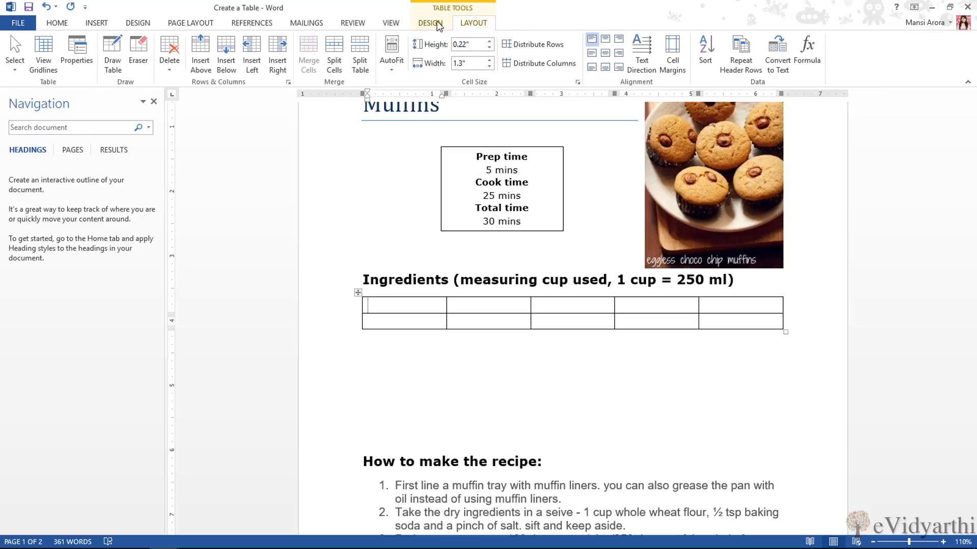
# Step: Undo the 5×2 table and bring up the Table dropdown options again
pyautogui.click(429, 23)
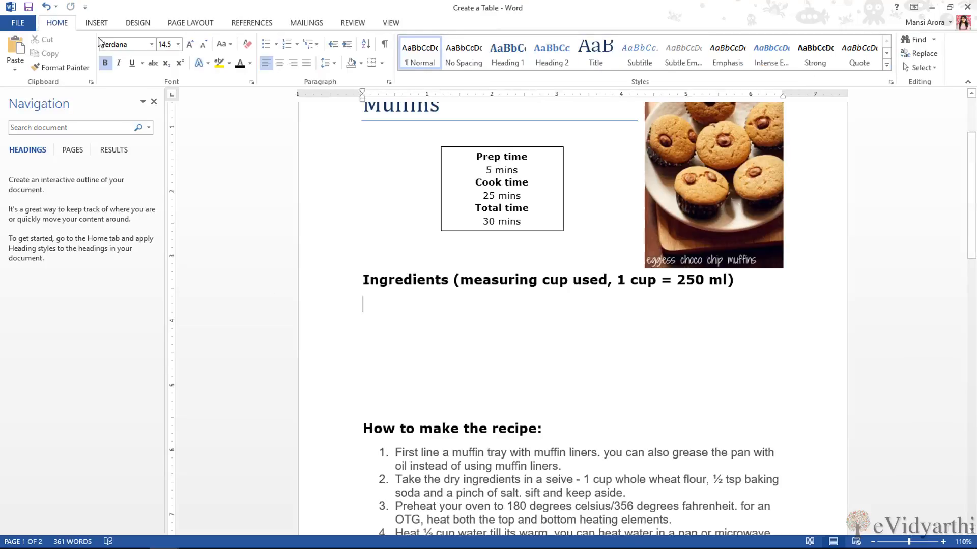
pyautogui.click(97, 22)
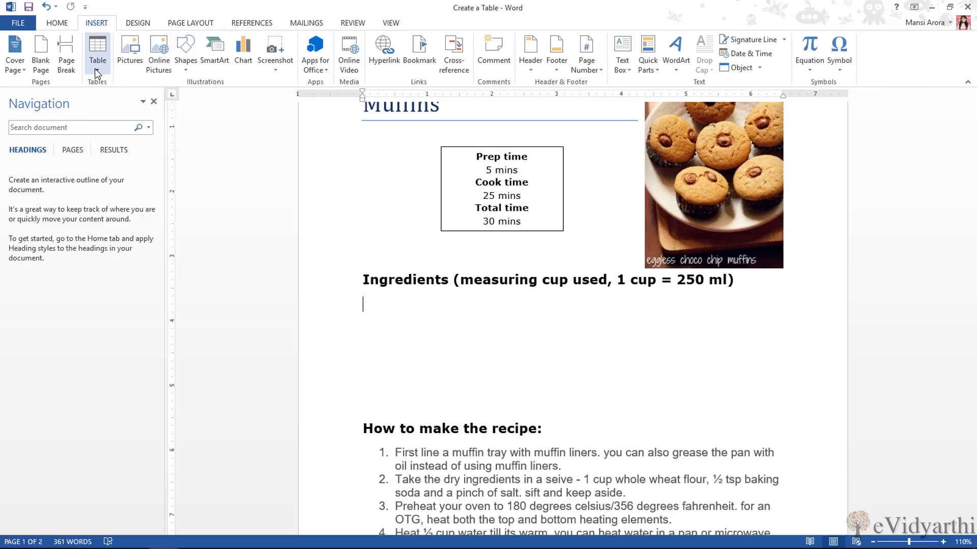
pyautogui.click(97, 53)
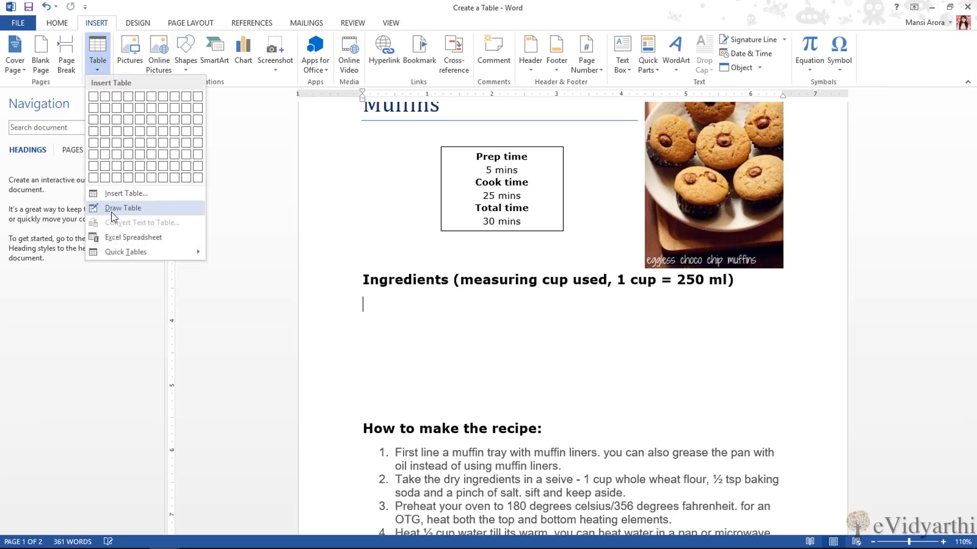
pyautogui.moveTo(122, 208)
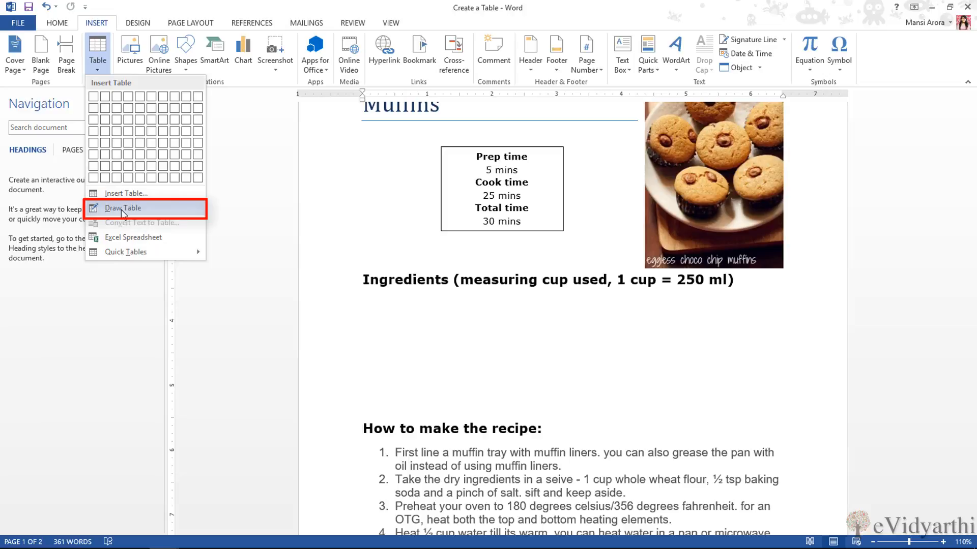
# Step: Hand-draw a table outline under Ingredients and add vertical column dividers with Draw Table
pyautogui.click(123, 208)
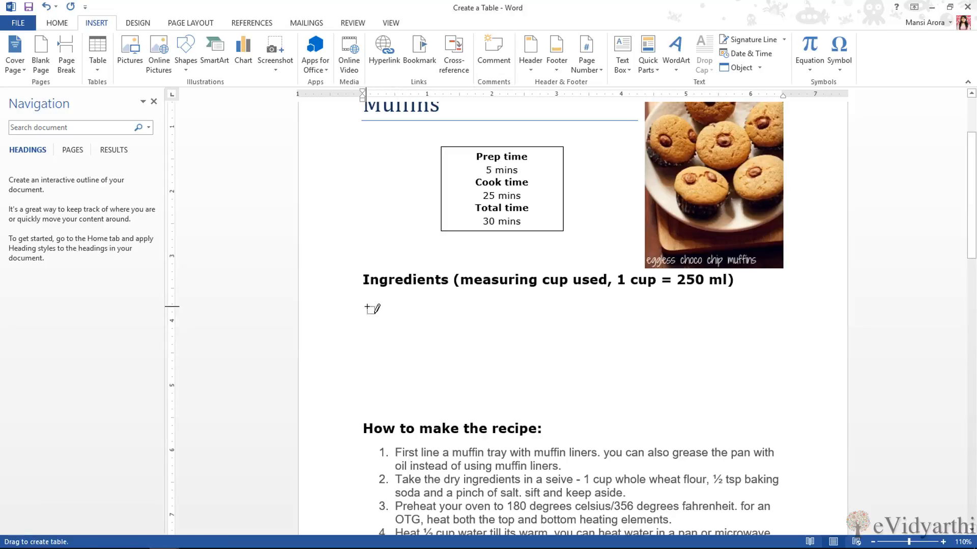
pyautogui.moveTo(372, 310); pyautogui.dragTo(783, 360)
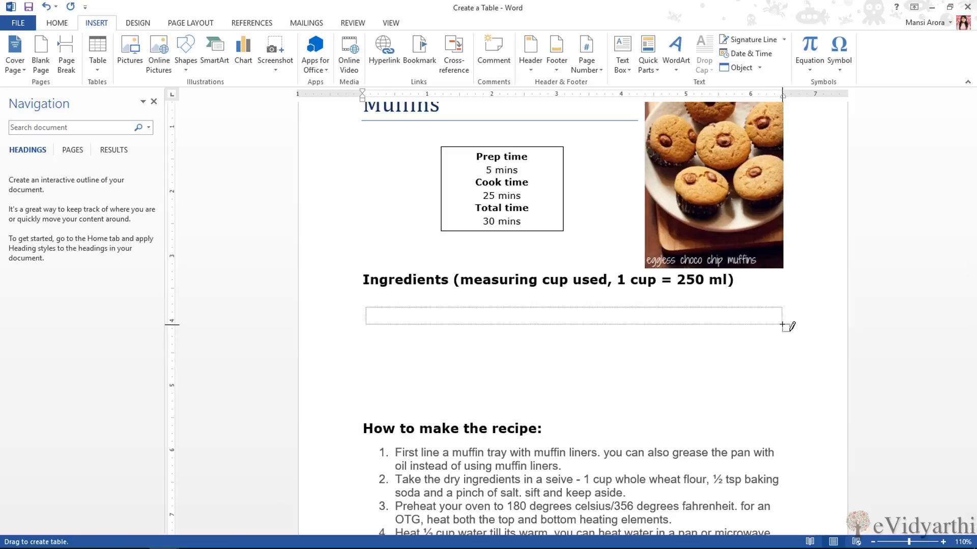
pyautogui.moveTo(788, 325); pyautogui.dragTo(791, 366)
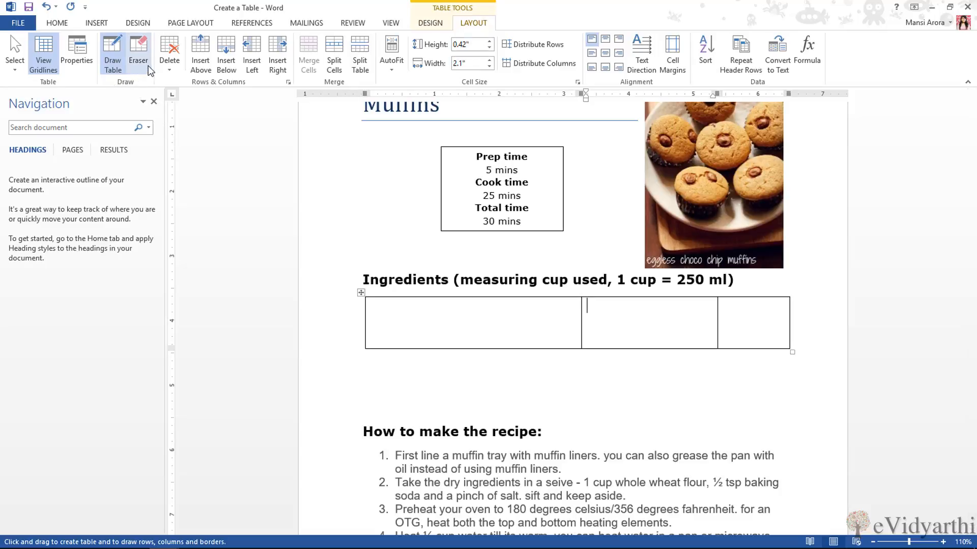
pyautogui.moveTo(138, 52)
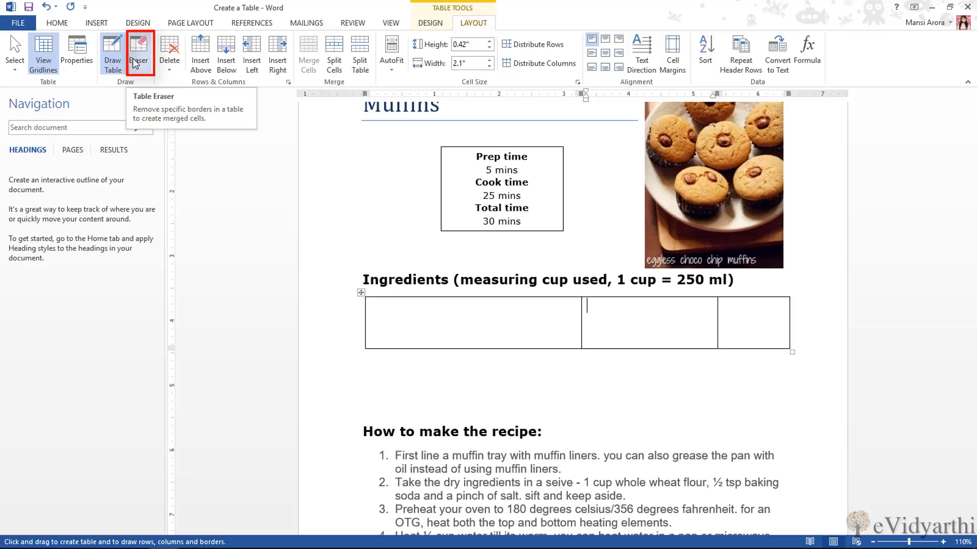
# Step: Erase the border between the second and third columns, then return to Draw Table
pyautogui.click(138, 51)
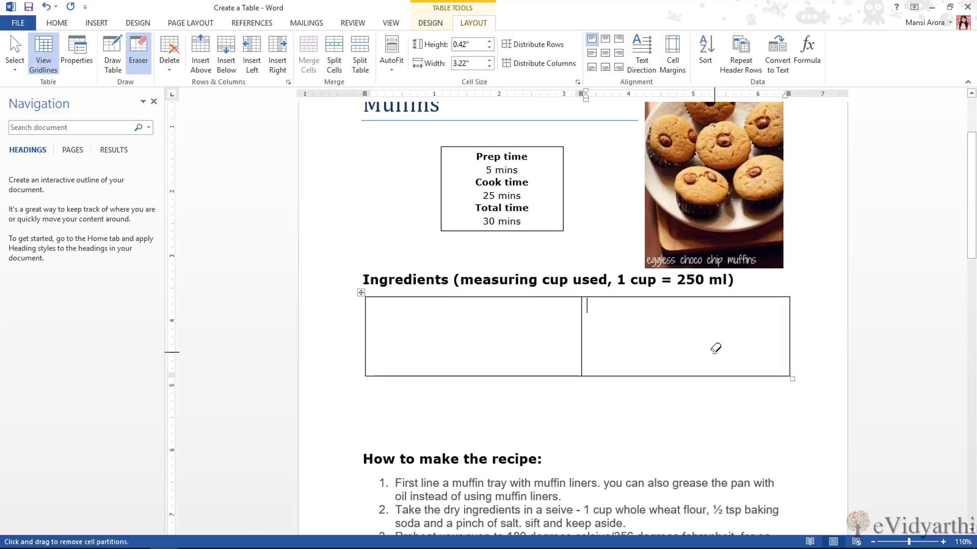
pyautogui.moveTo(239, 209)
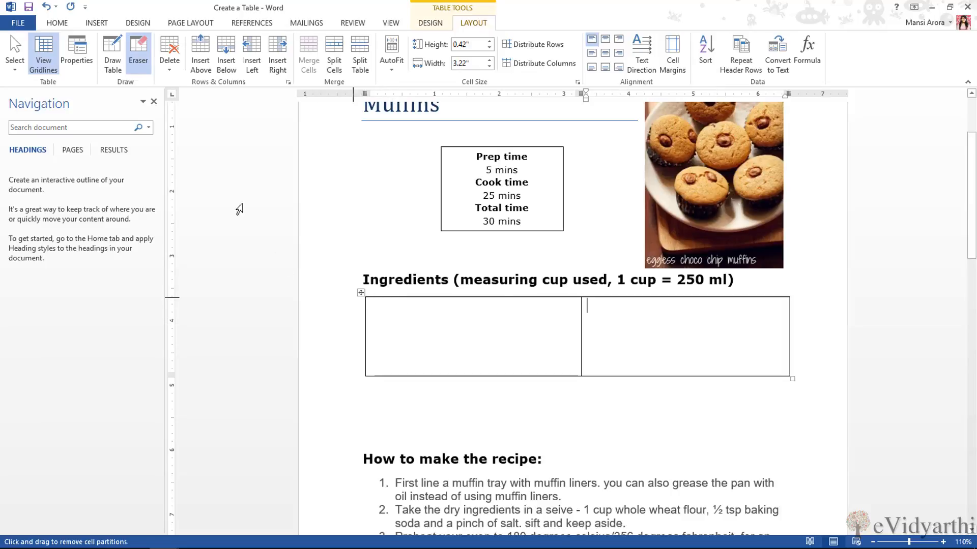
pyautogui.click(112, 53)
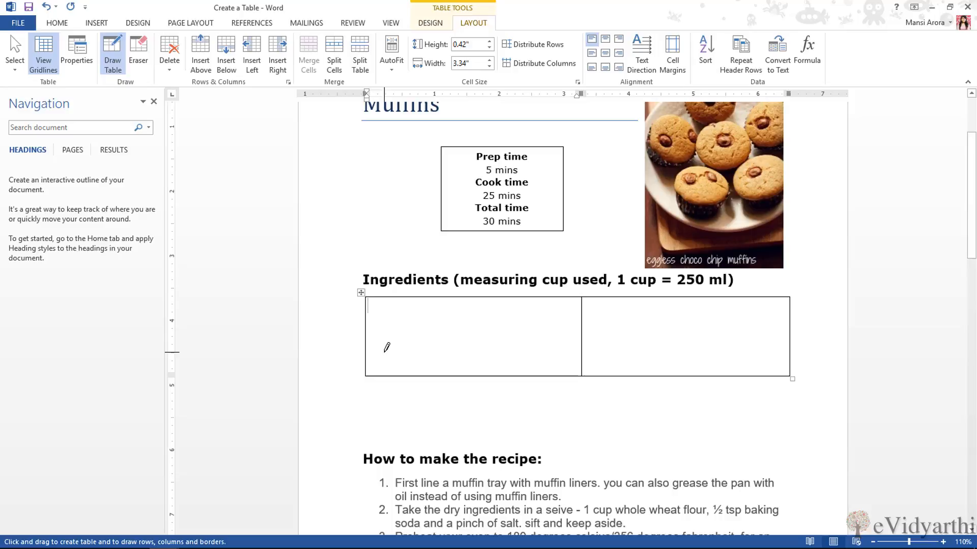
# Step: Enter '1 cup' / 'Whole Wheat Flour', draw a second row, and add '3 tbsp' / 'Olive Oil'
pyautogui.write('1 cup')
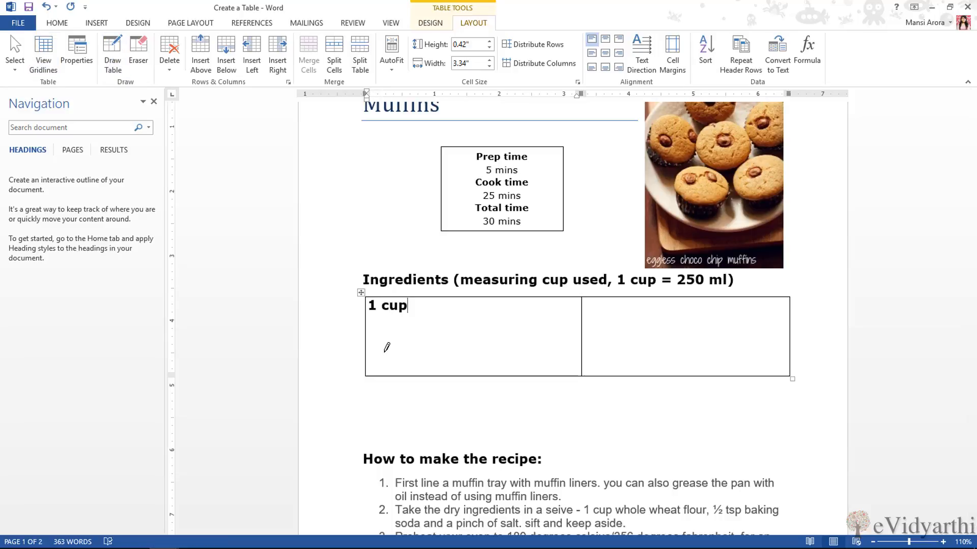
pyautogui.press('Tab')
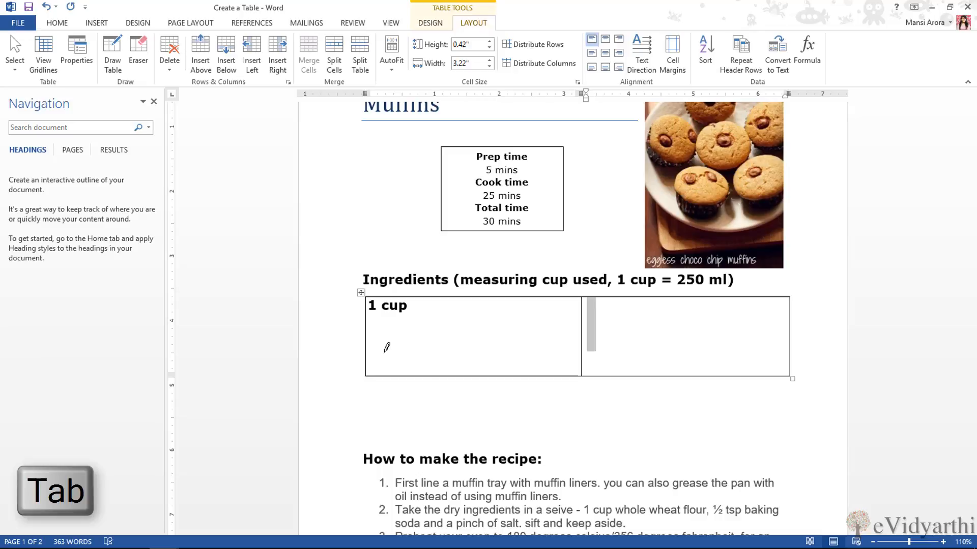
pyautogui.write('Whole Wheat Flour')
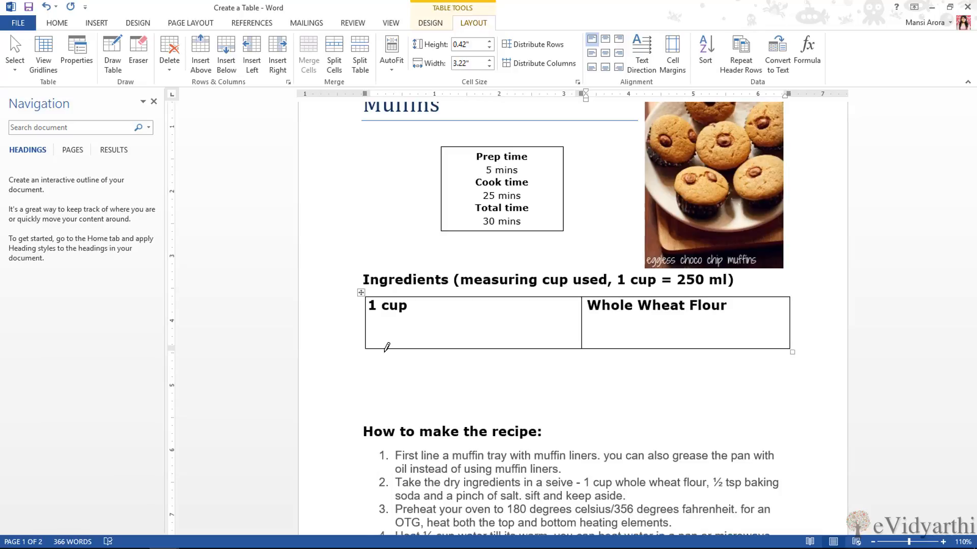
pyautogui.click(726, 306)
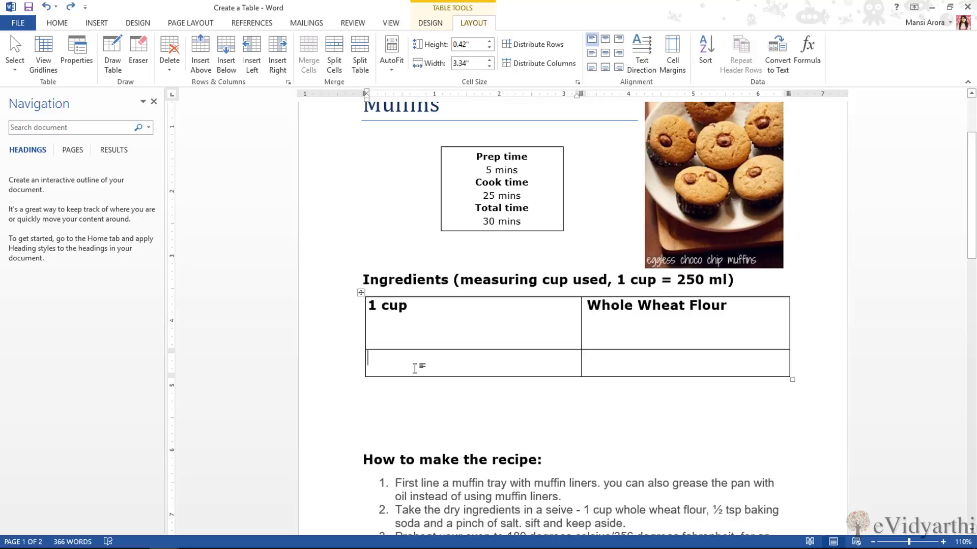
pyautogui.write('3 tbsp')
pyautogui.click(685, 362)
pyautogui.write('Olive O')
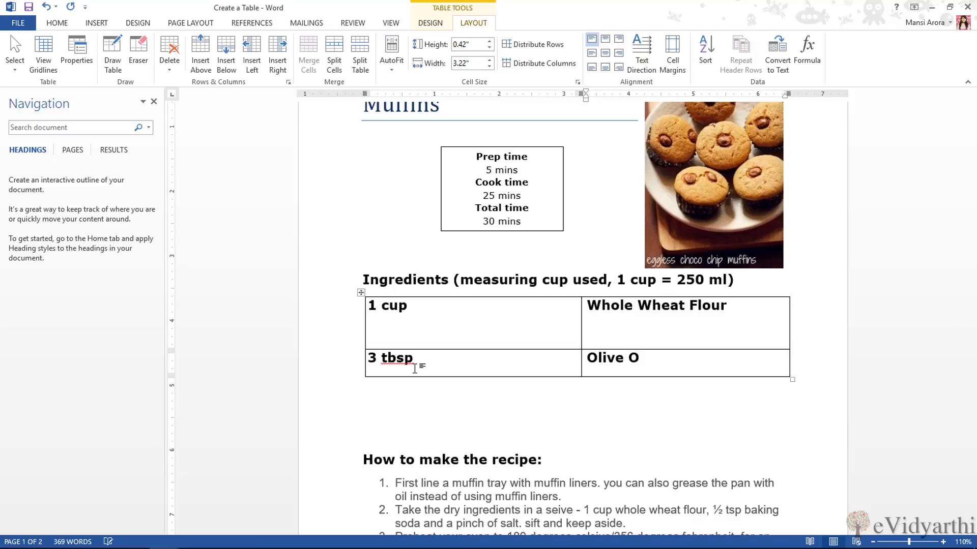
pyautogui.write('il')
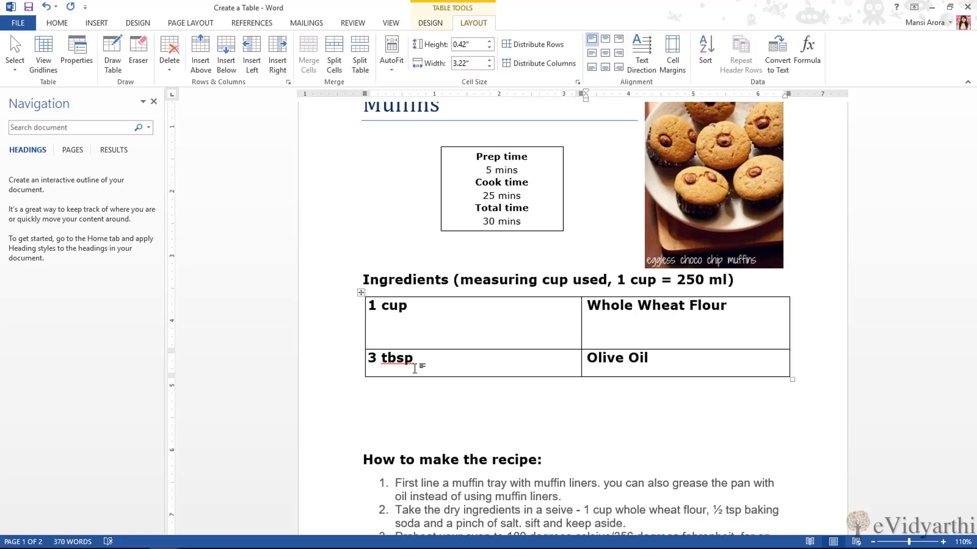
pyautogui.click(650, 357)
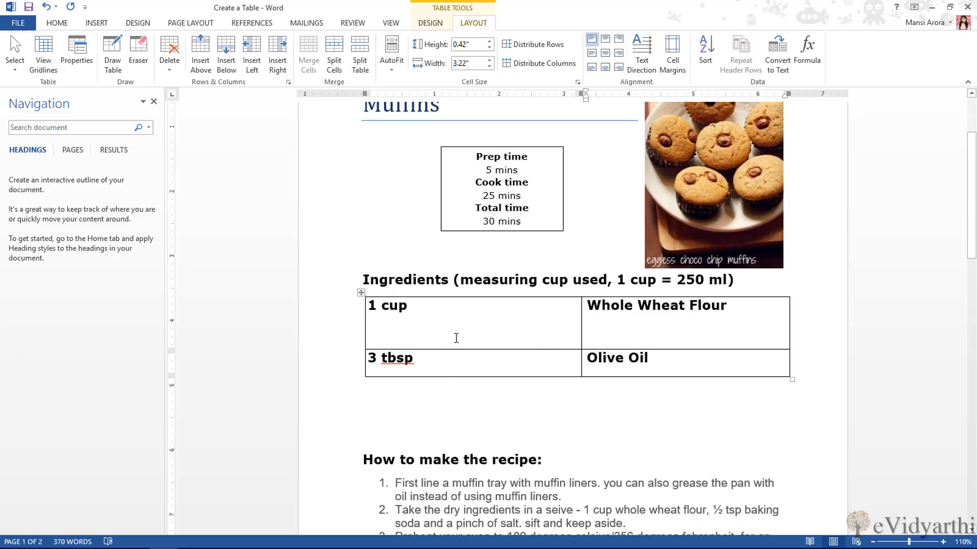
pyautogui.moveTo(480, 335)
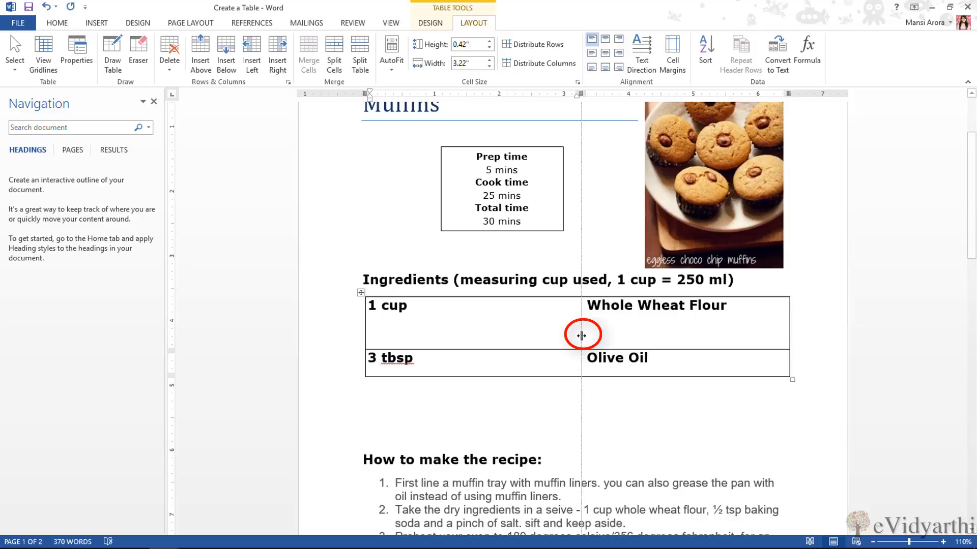
# Step: Drag the column divider left to narrow the quantity column, then fine-tune its width
pyautogui.moveTo(581, 335); pyautogui.dragTo(441, 329)
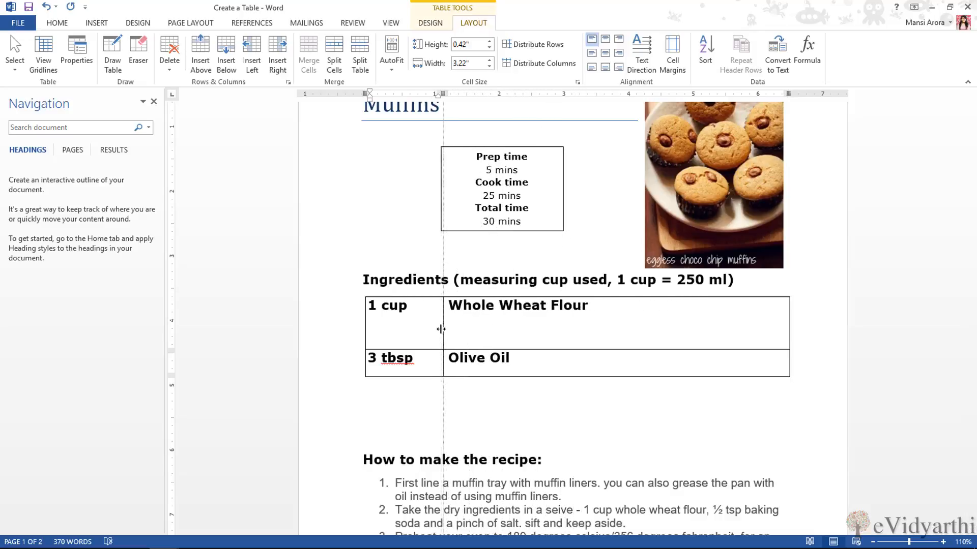
pyautogui.moveTo(440, 329); pyautogui.dragTo(421, 333)
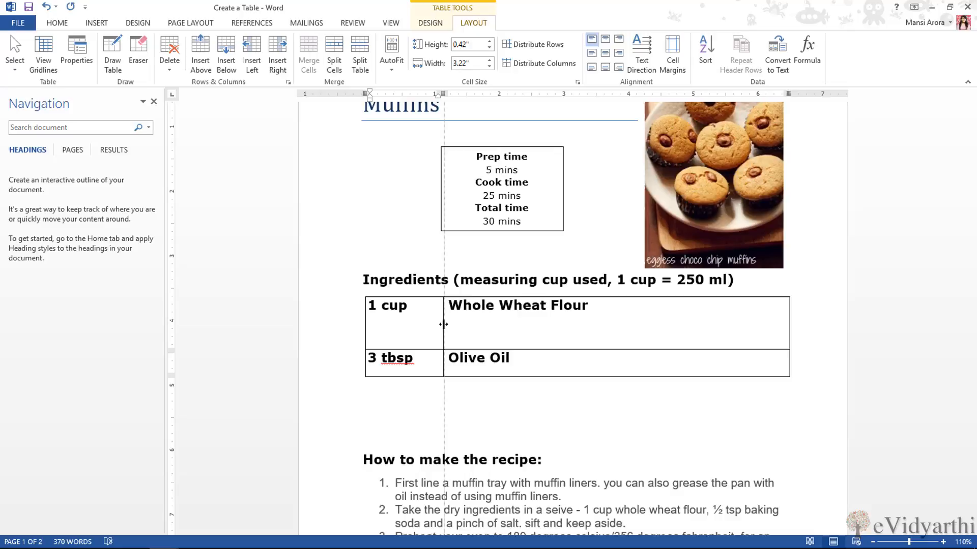
pyautogui.moveTo(444, 324); pyautogui.dragTo(457, 324)
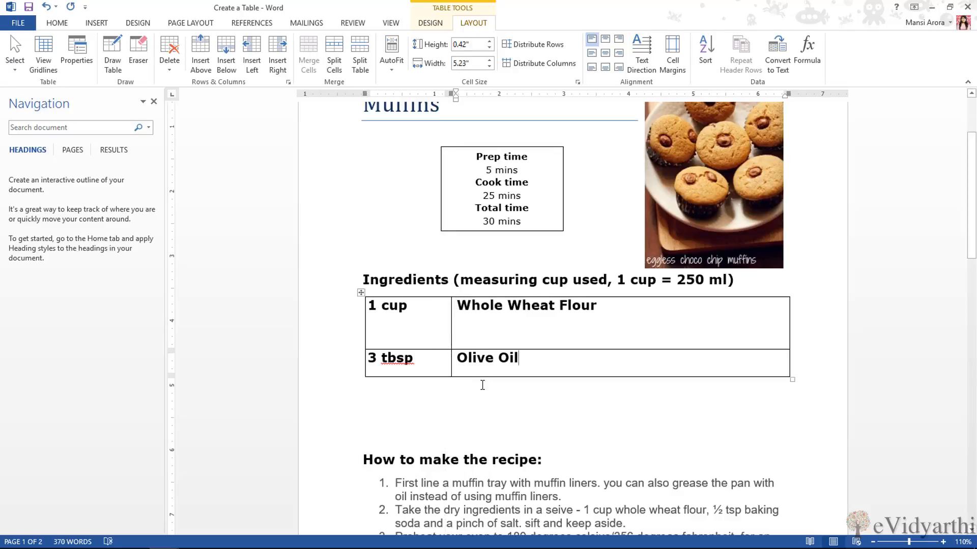